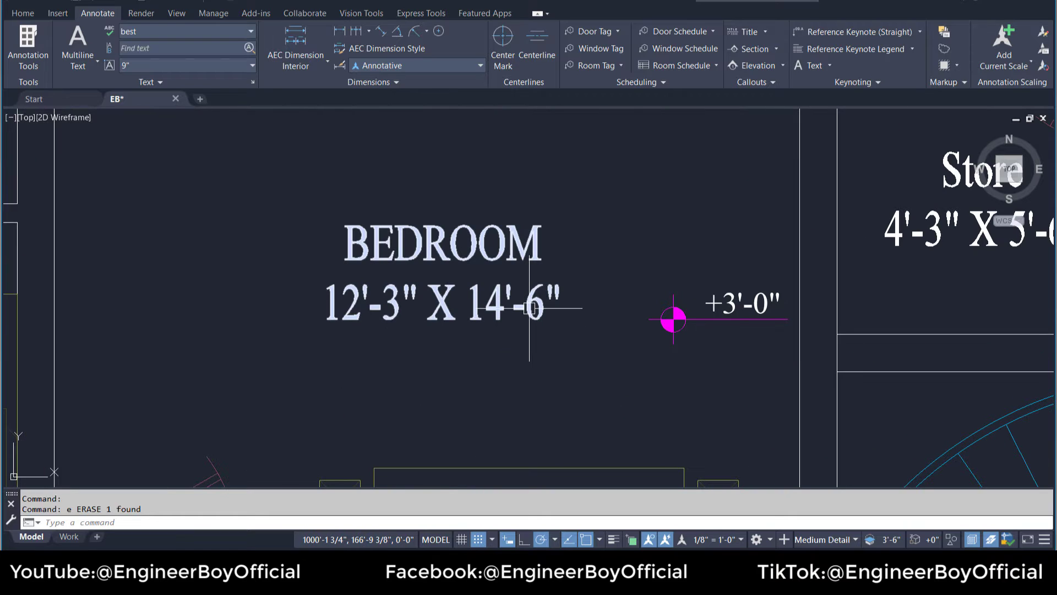
mouse_move(341, 317)
type("DI")
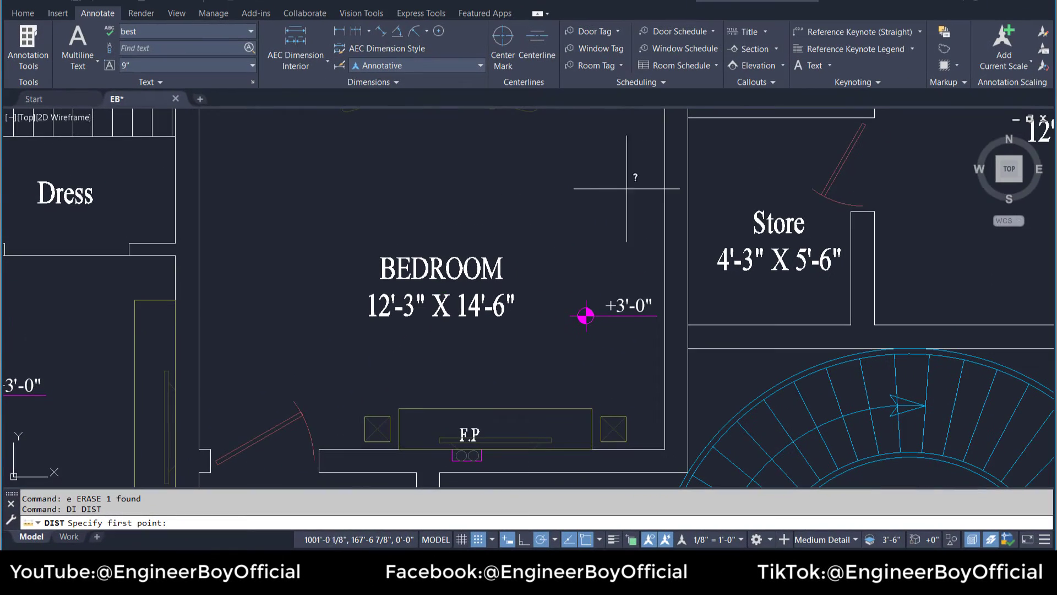
Measure the bedroom's wall-to-wall width with DIST by picking points on its left and right walls
left_click(211, 184)
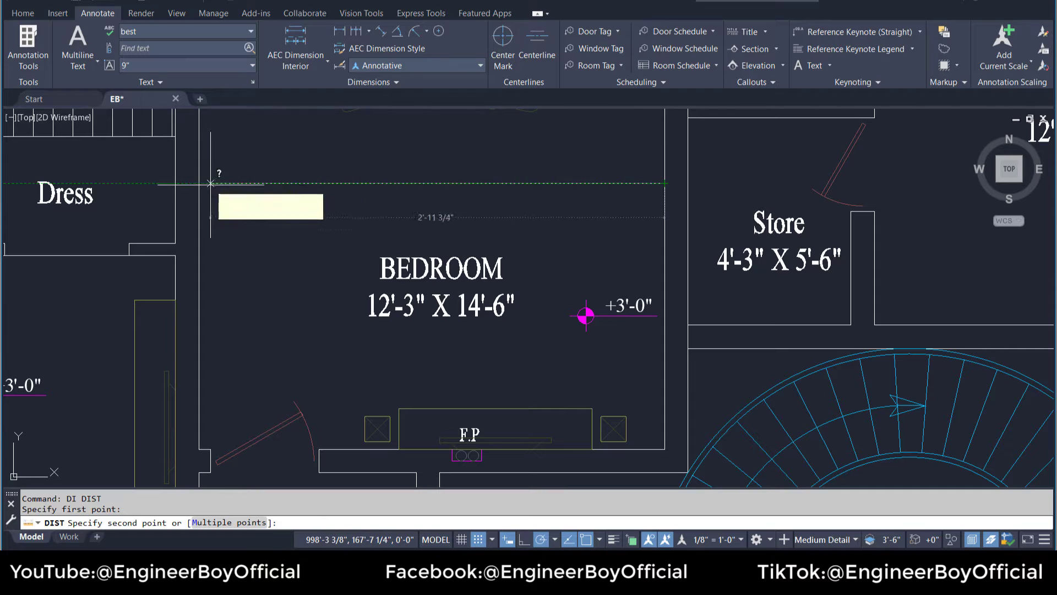
left_click(118, 462)
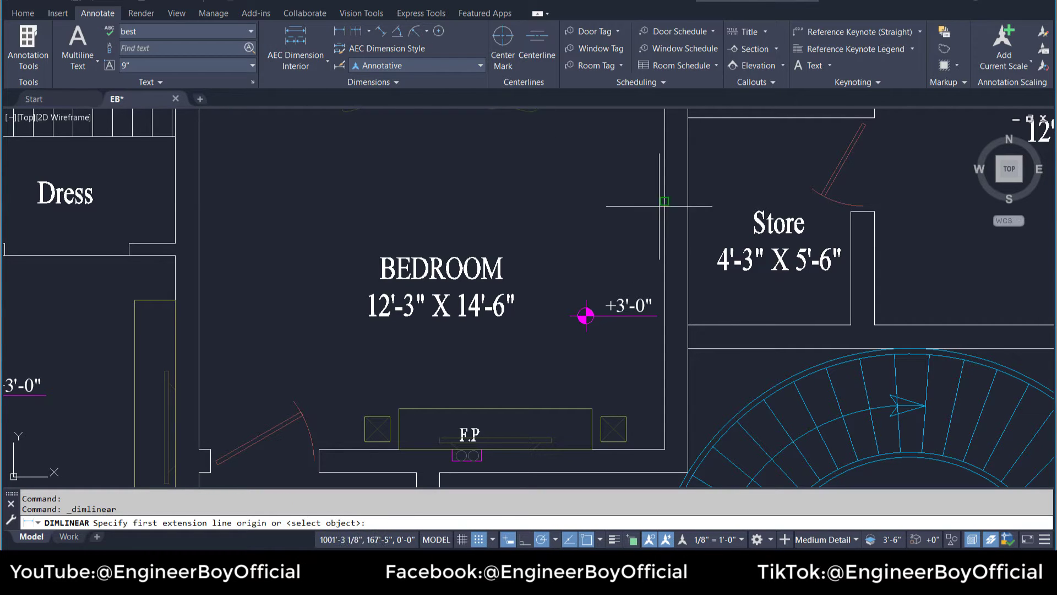
left_click(663, 202)
type("E")
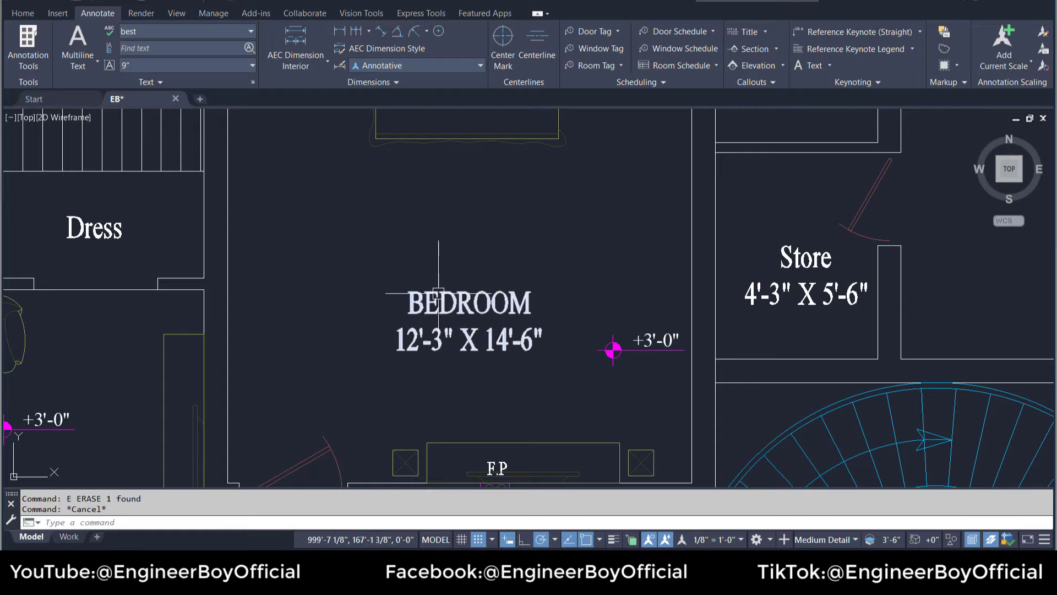
scroll("down", 3)
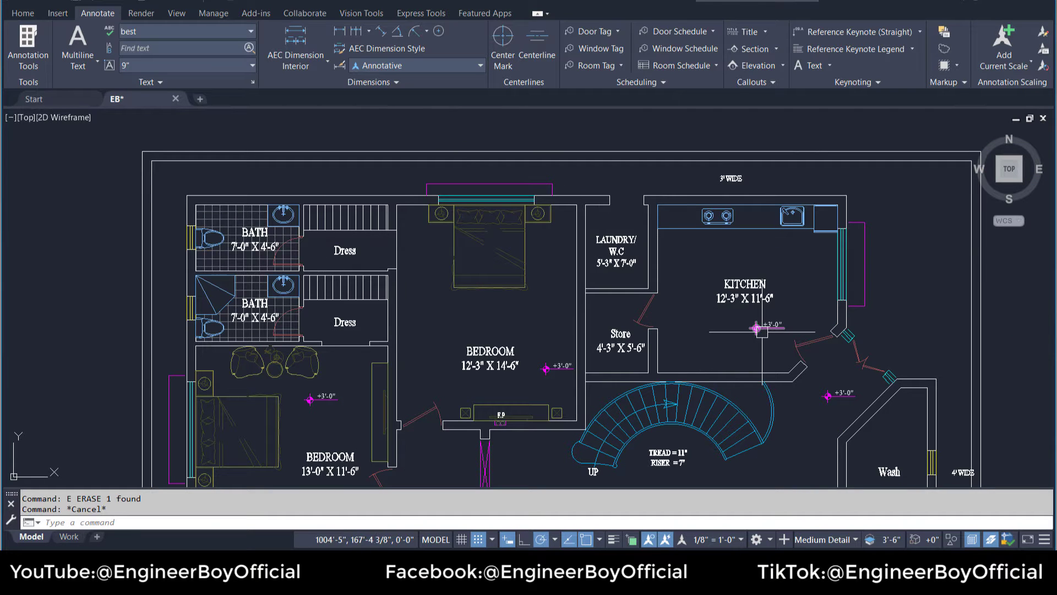
mouse_move(515, 377)
type("UN UN")
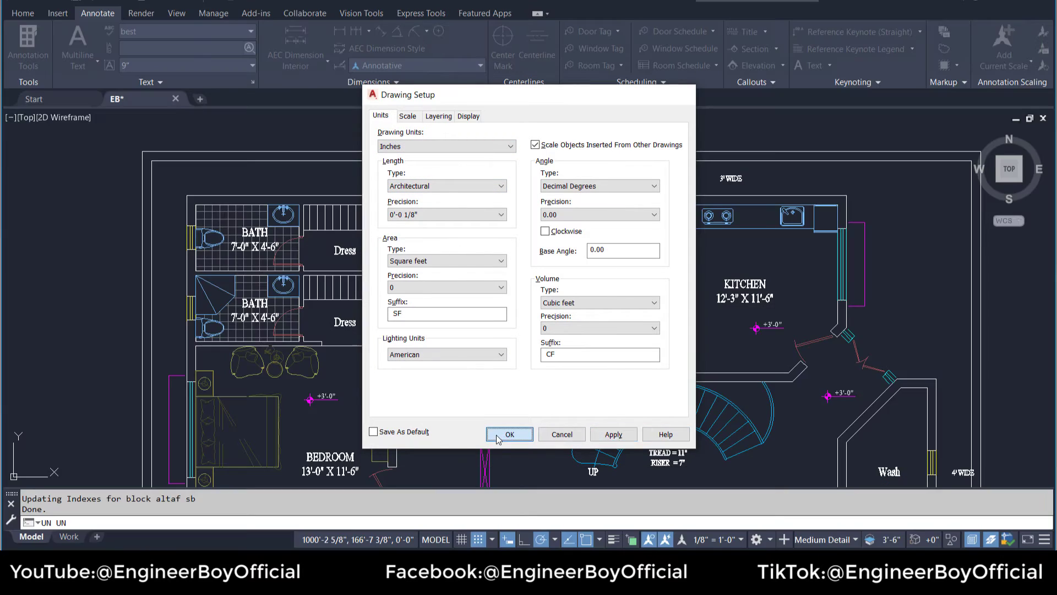
Confirm the Drawing Setup with units in inches and architectural length type
left_click(508, 433)
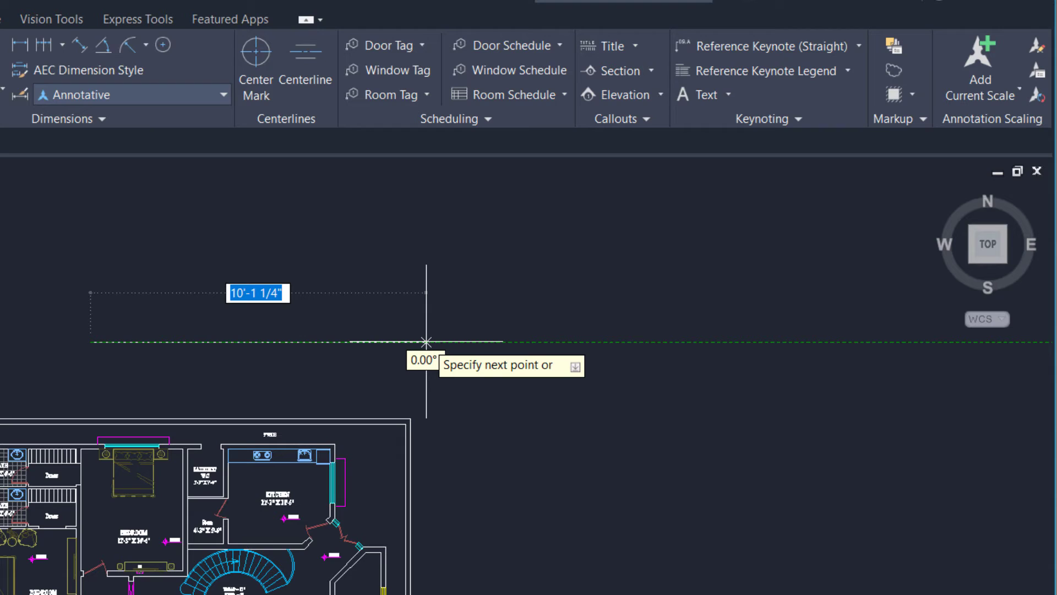
Draw a horizontal 12'-3" reference line above the plan for dimensioning
type("12'")
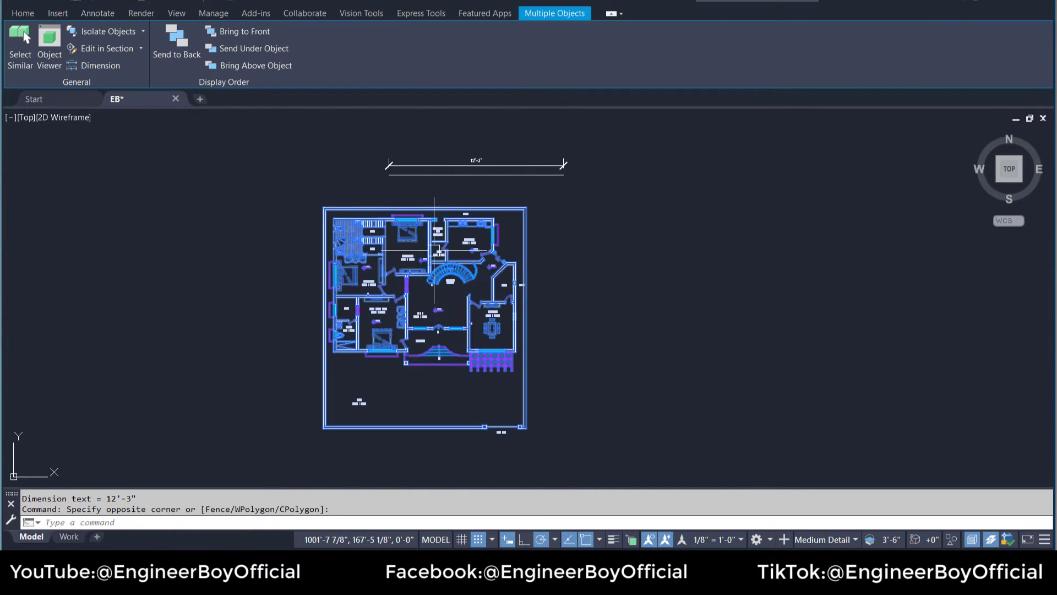
mouse_move(438, 270)
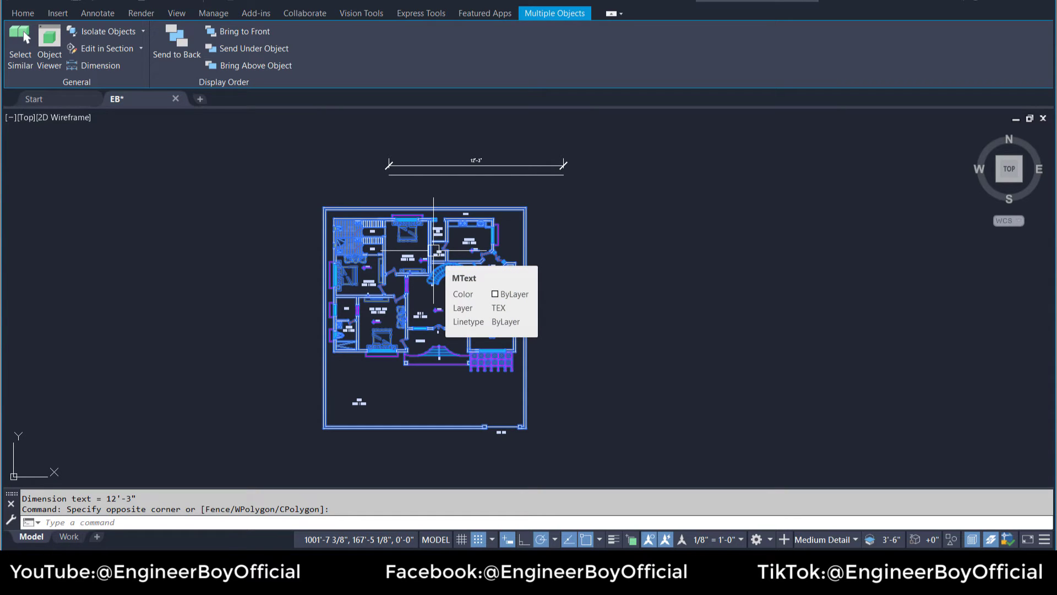
Start ALIGN (AL) on the window-selected floor plan to match it to the reference line
type("AL")
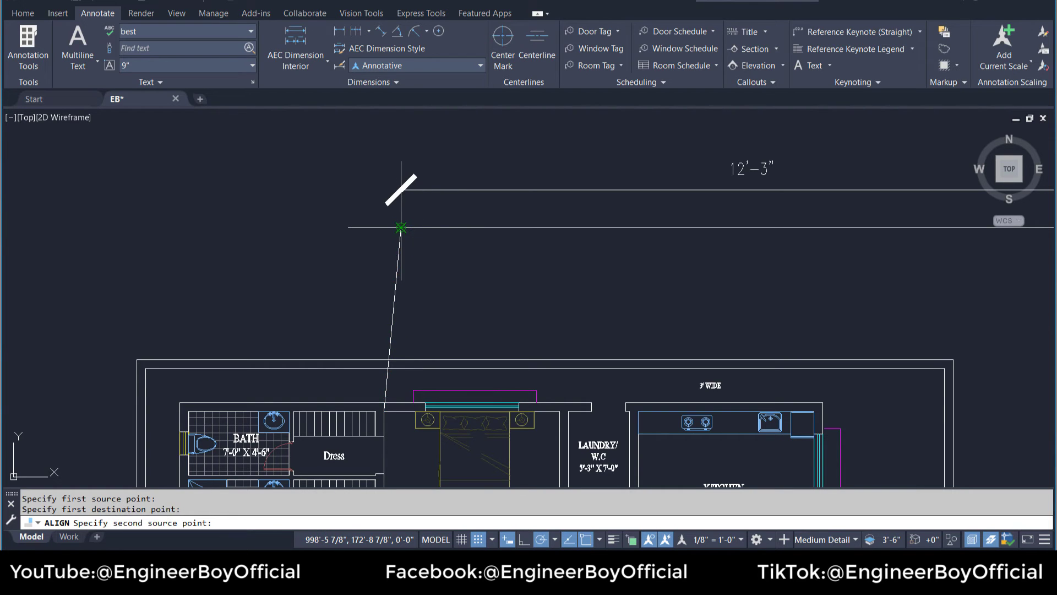
mouse_move(325, 209)
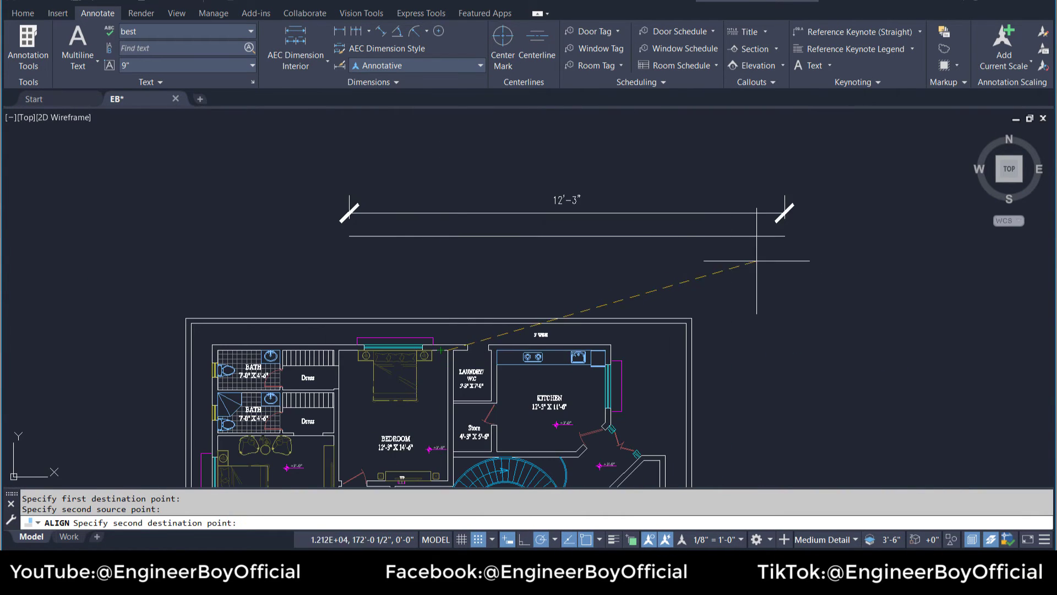
mouse_move(783, 237)
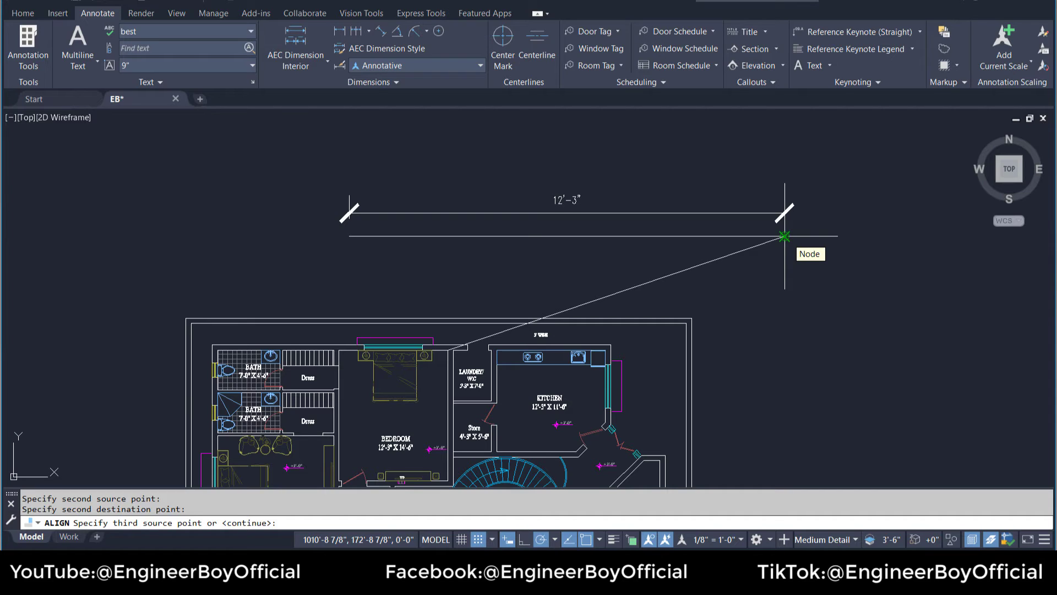
Set the second destination point at the reference line's right-end node, completing both point pairs
left_click(784, 236)
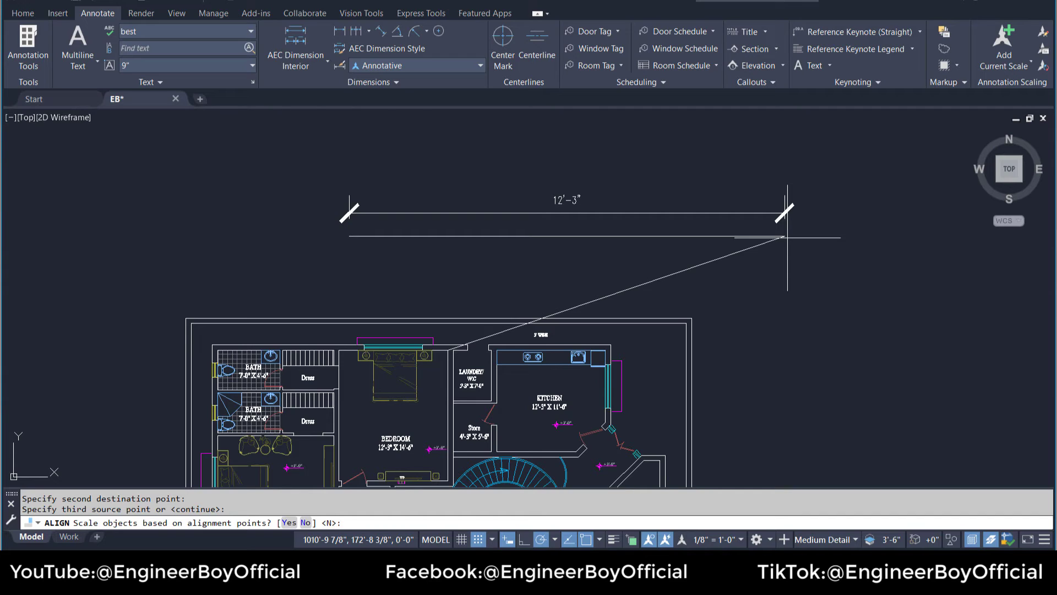
Answer Yes to scaling objects so the bedroom width matches the 12'-3" reference line
right_click(785, 236)
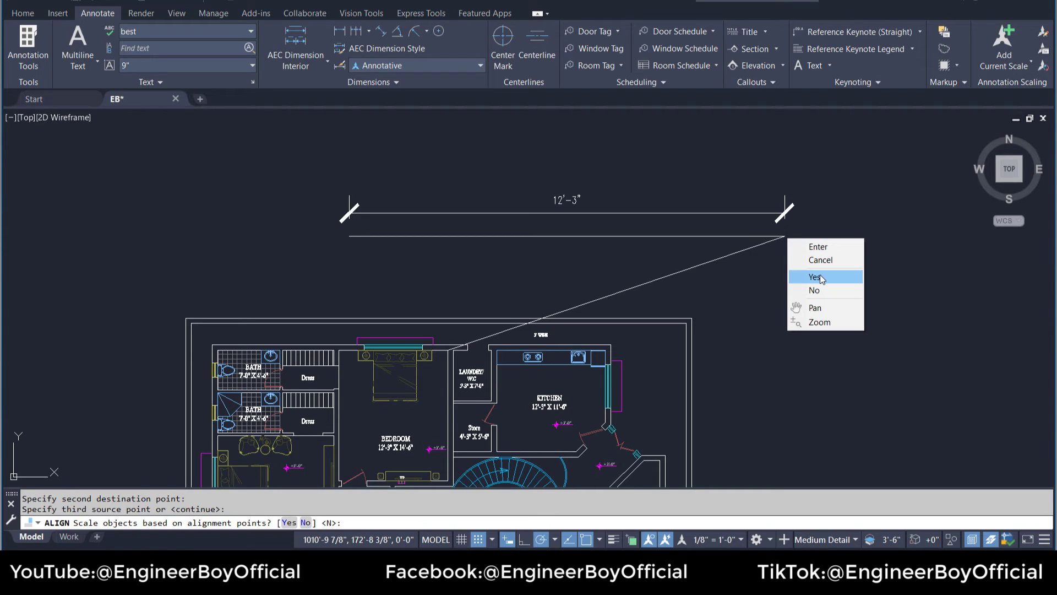
left_click(814, 277)
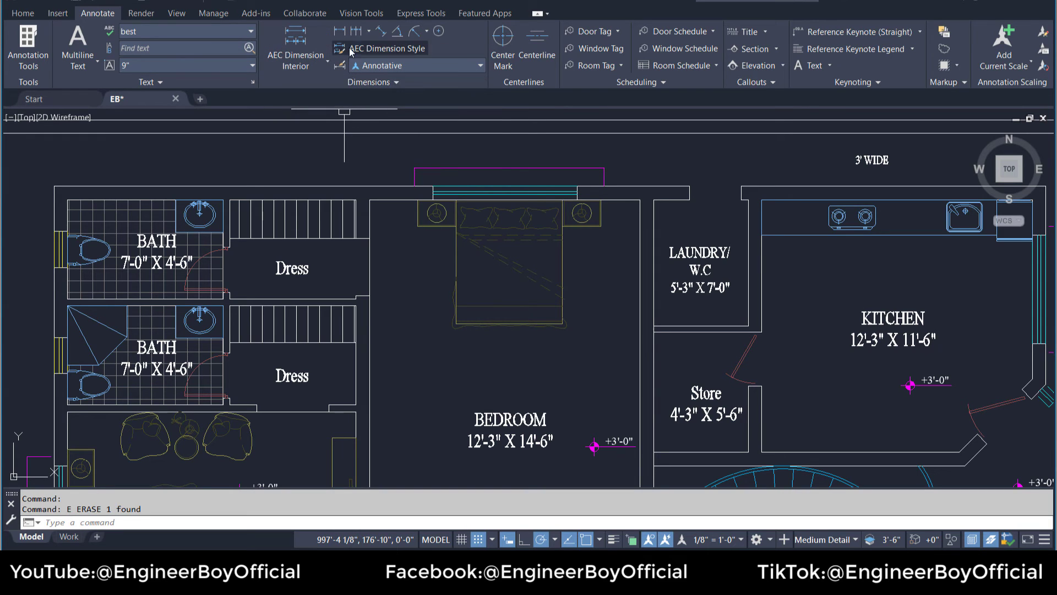
mouse_move(340, 31)
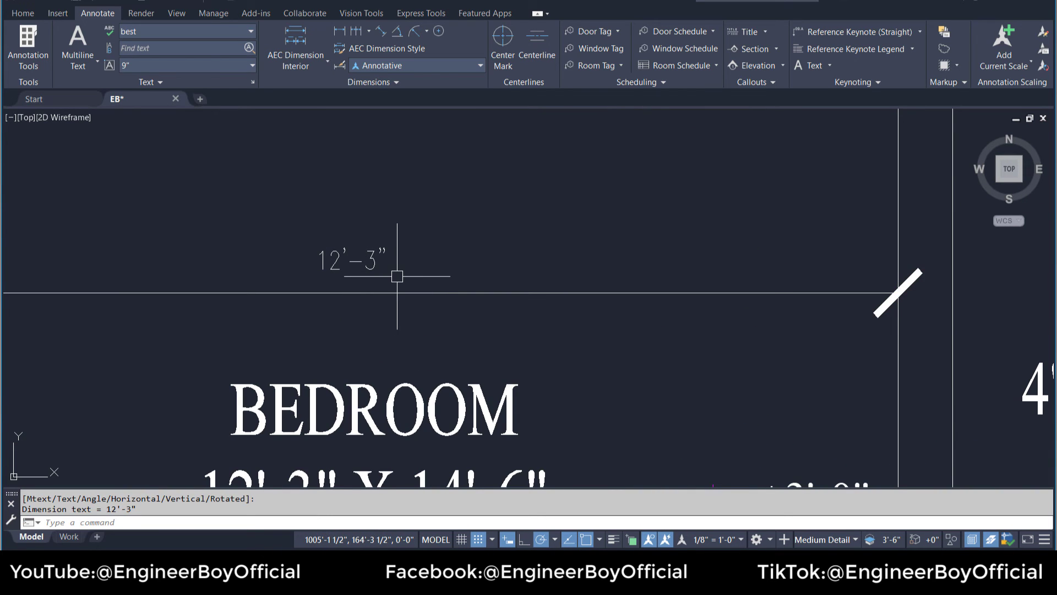
Place a DIMLINEAR across the scaled bedroom walls, reading 12'-3"
scroll("down", 3)
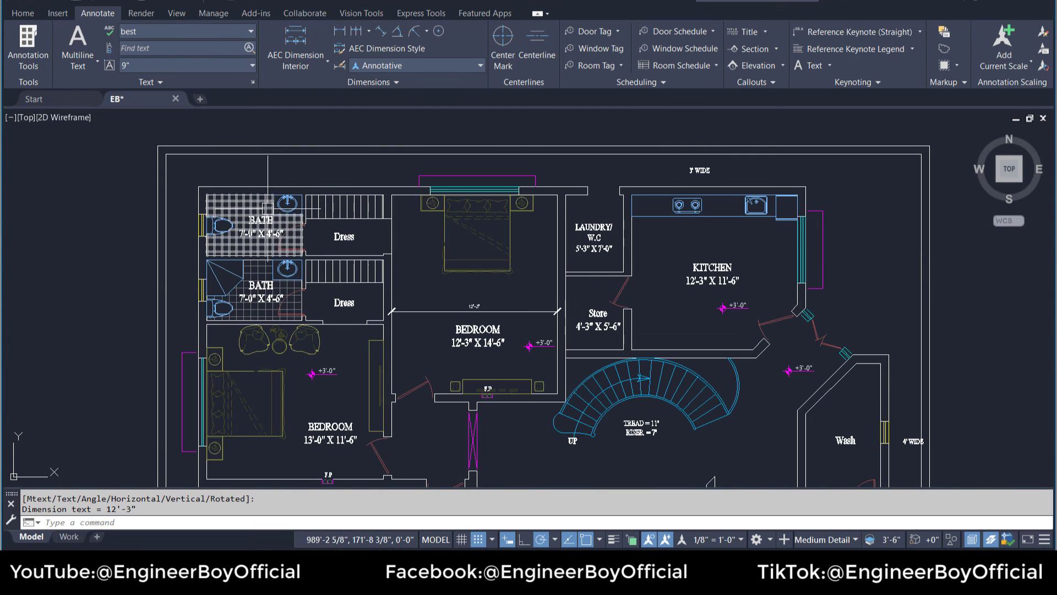
scroll("up", 3)
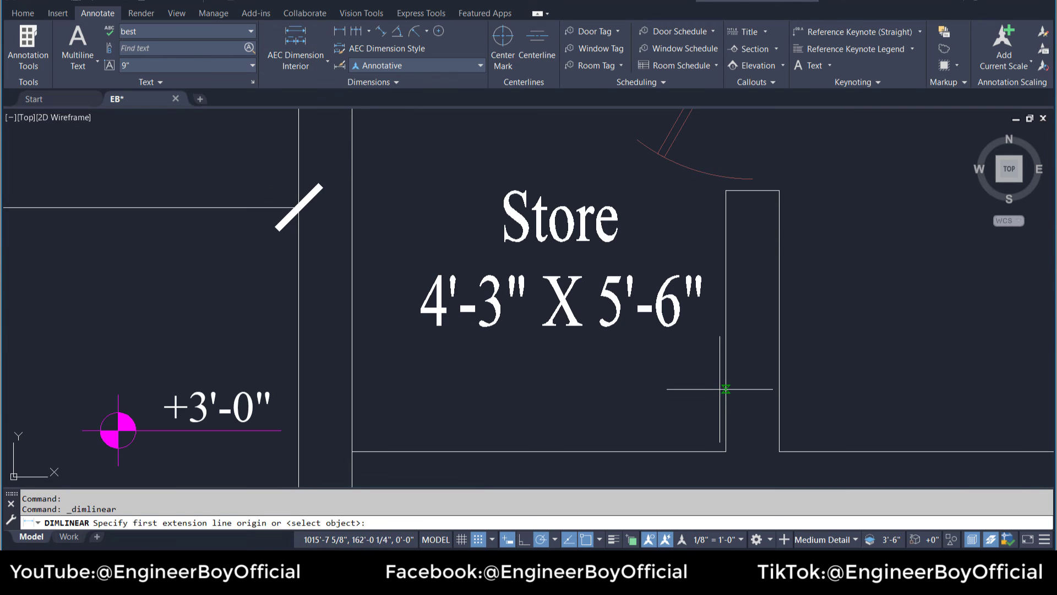
Dimension the store's width and edit its room label to read 4'-3" X 7'-0"
left_click(725, 390)
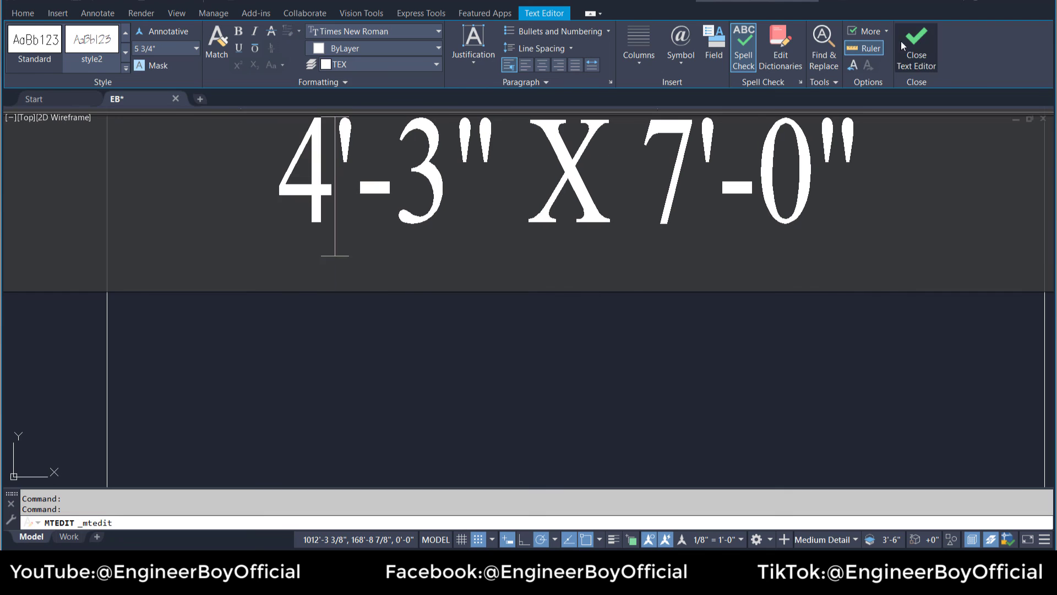
left_click(915, 47)
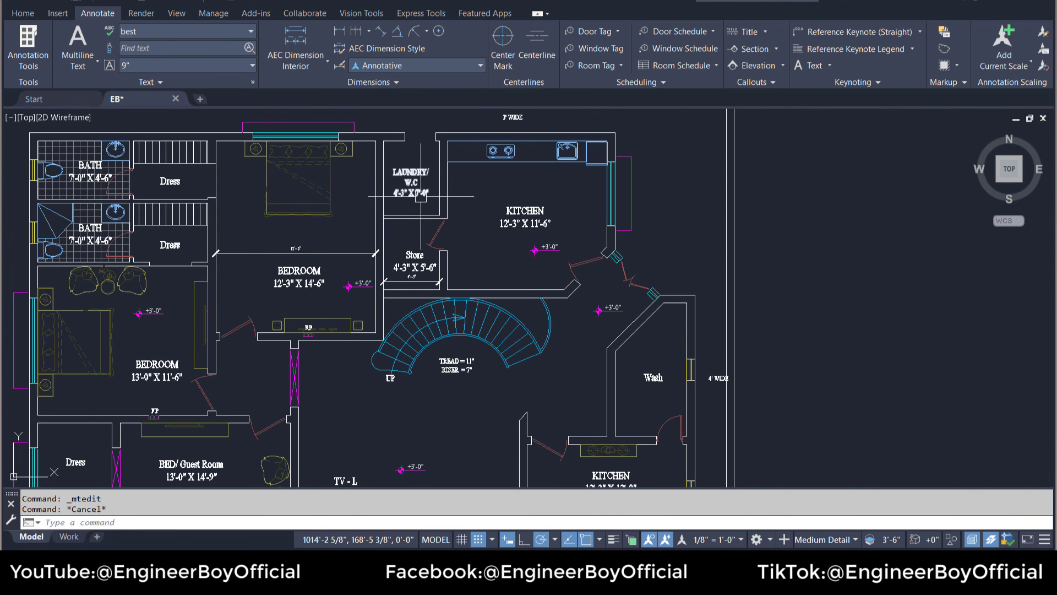
scroll("down", 3)
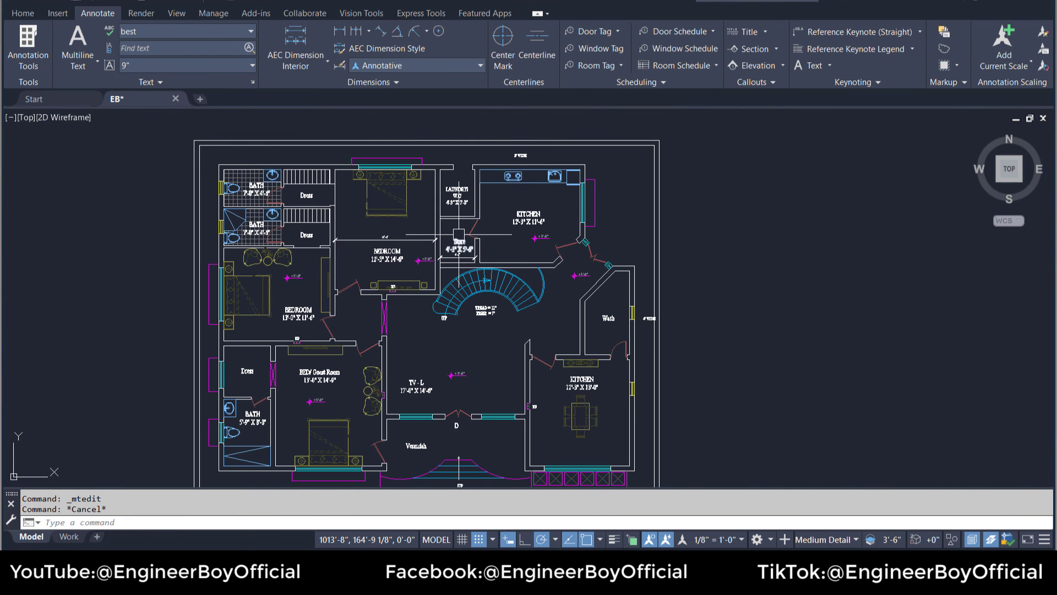